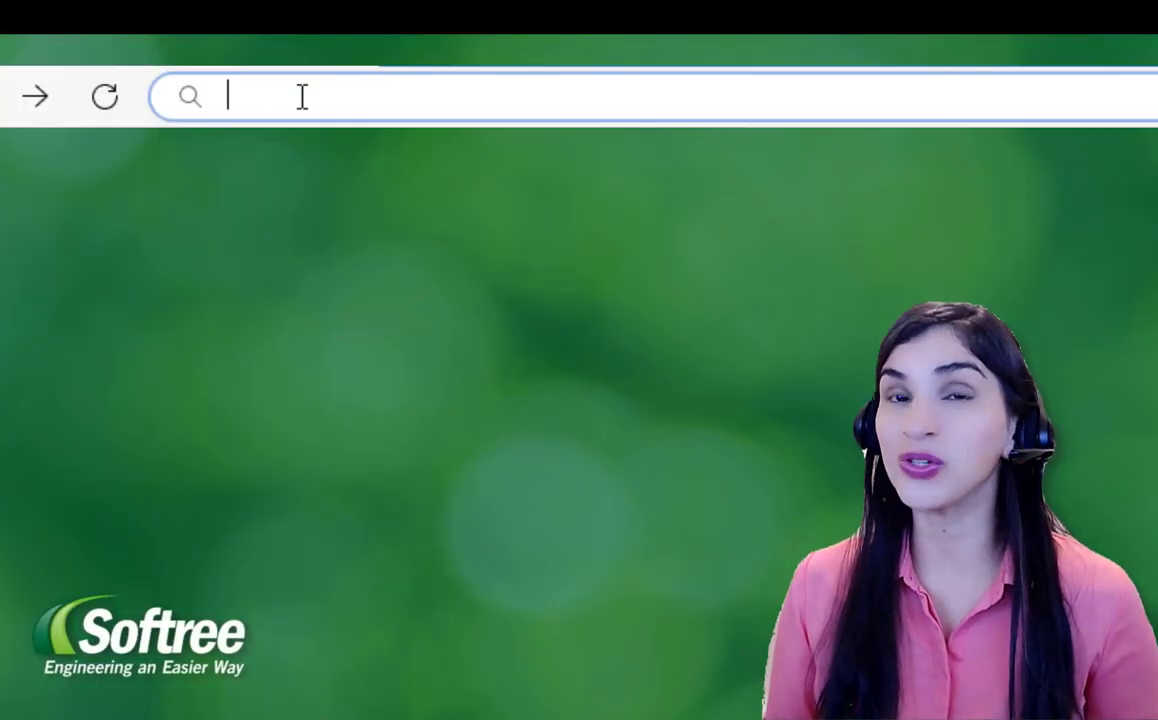
# - Navigate to softree.thinkific.com via the address bar to load the training portal home page
pyautogui.write('softree.thinkific.com')
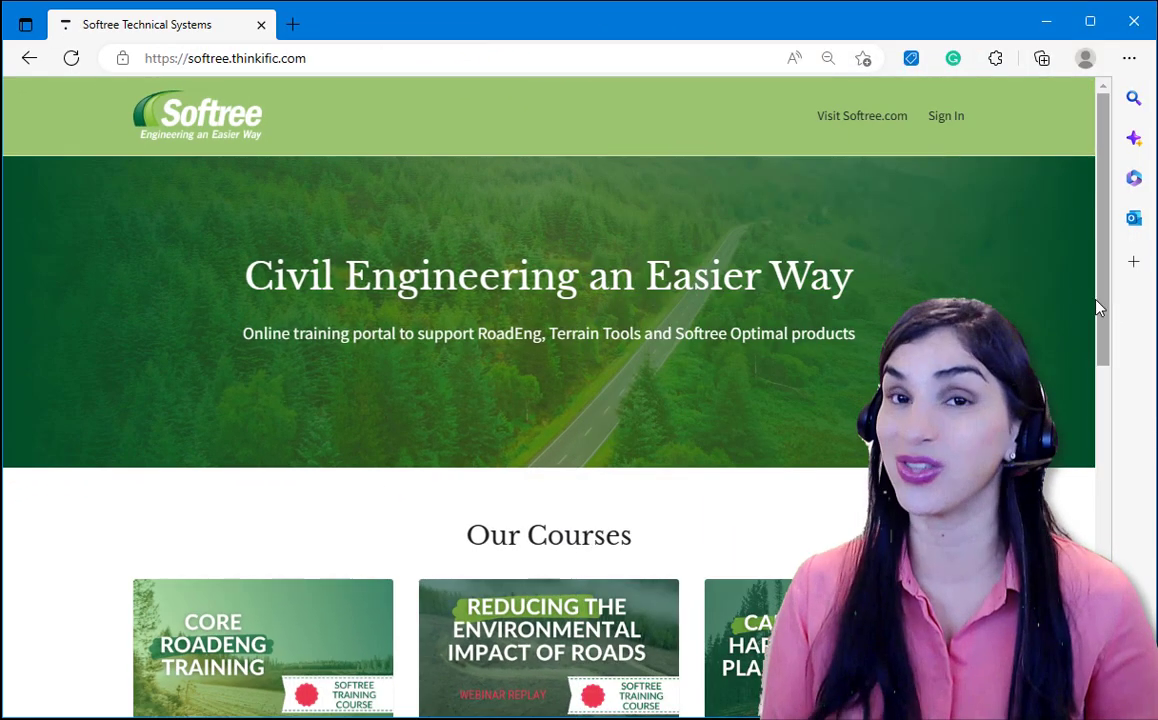
pyautogui.scroll(-3)
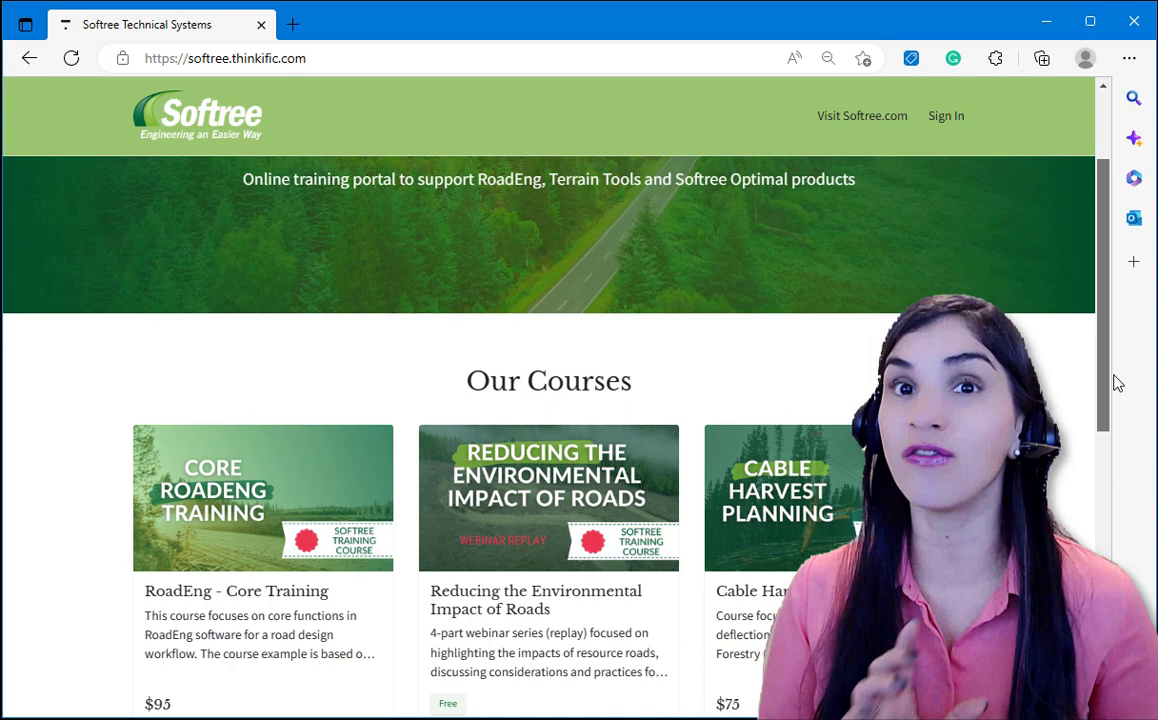
pyautogui.scroll(-3)
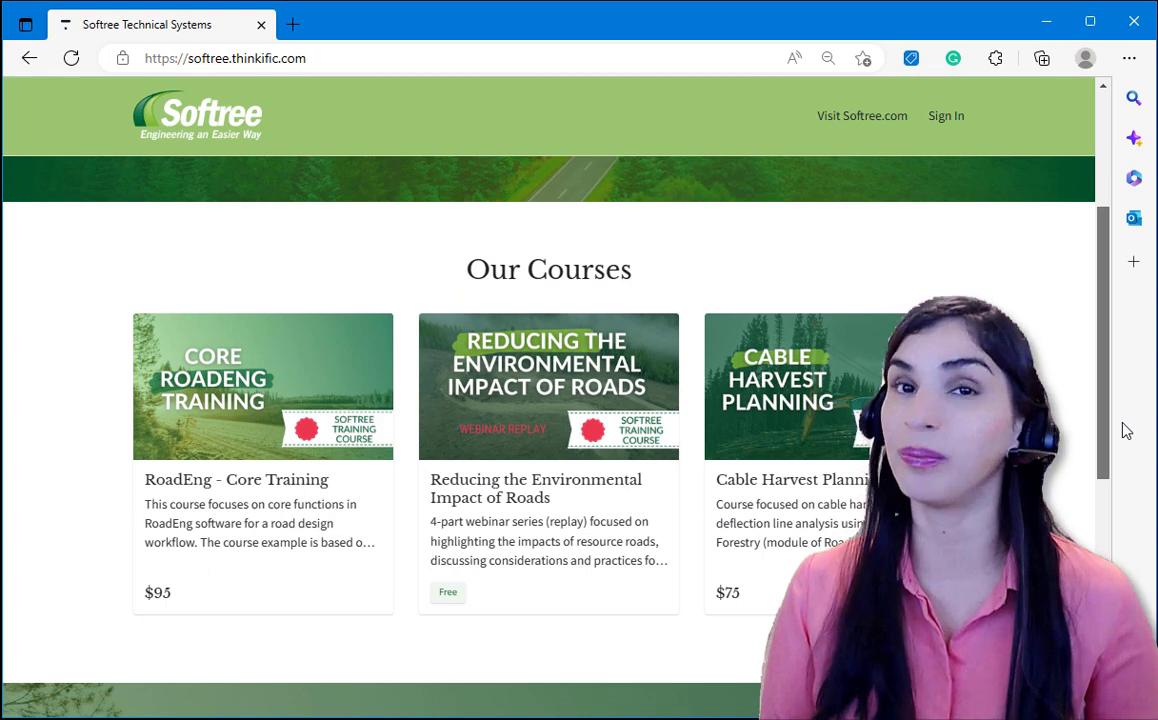
pyautogui.scroll(-3)
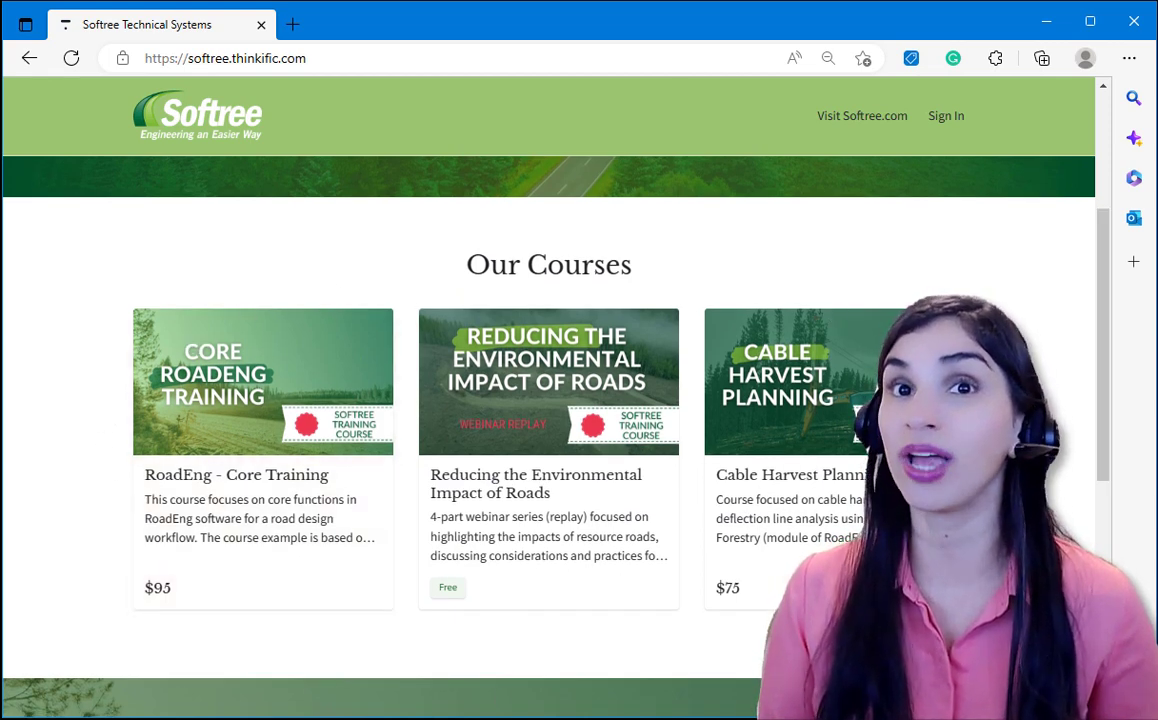
pyautogui.moveTo(790, 460)
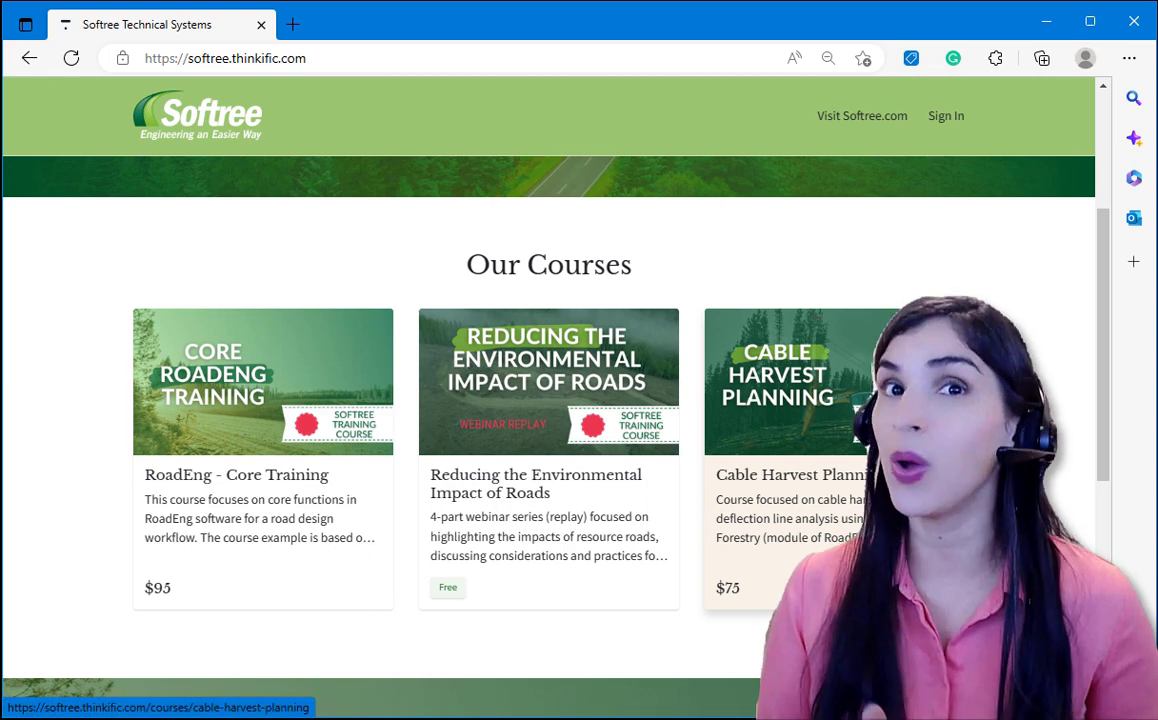
pyautogui.moveTo(606, 588)
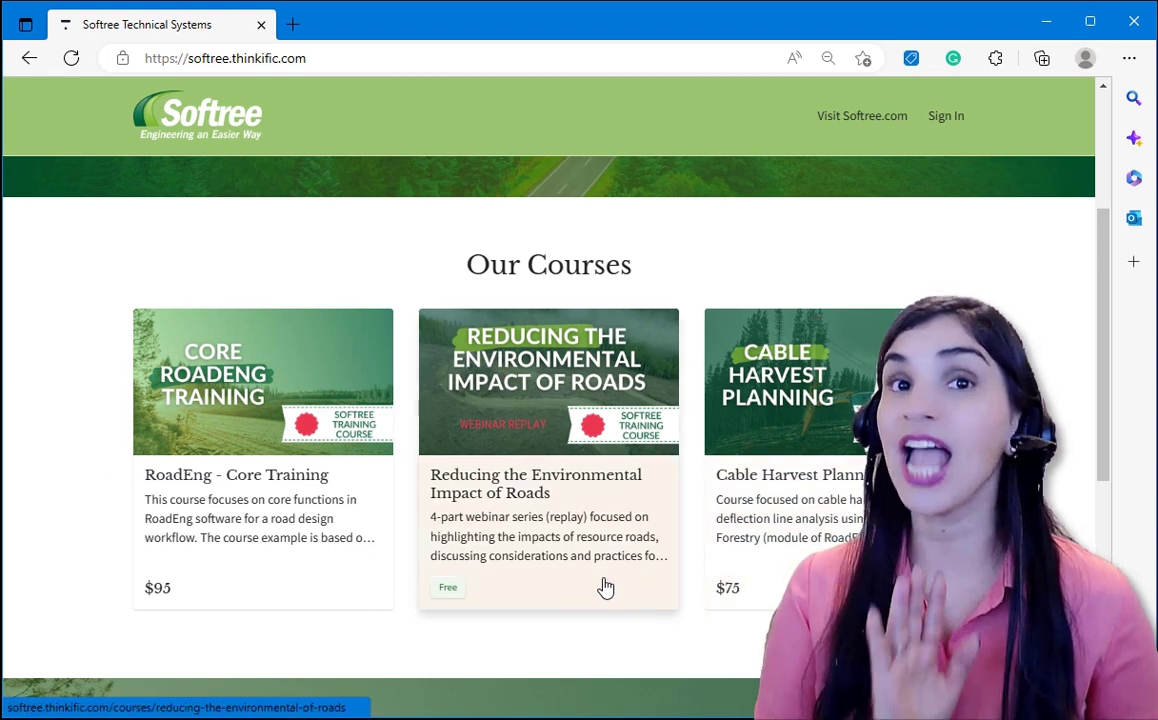
pyautogui.moveTo(302, 596)
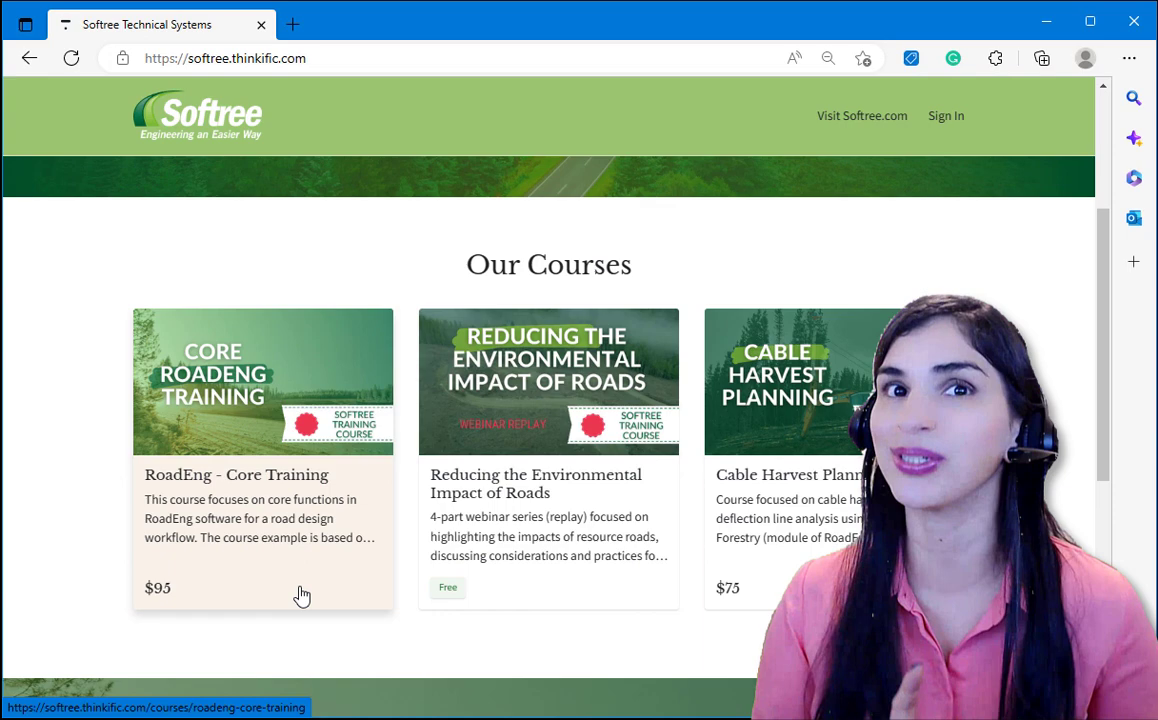
pyautogui.scroll(-3)
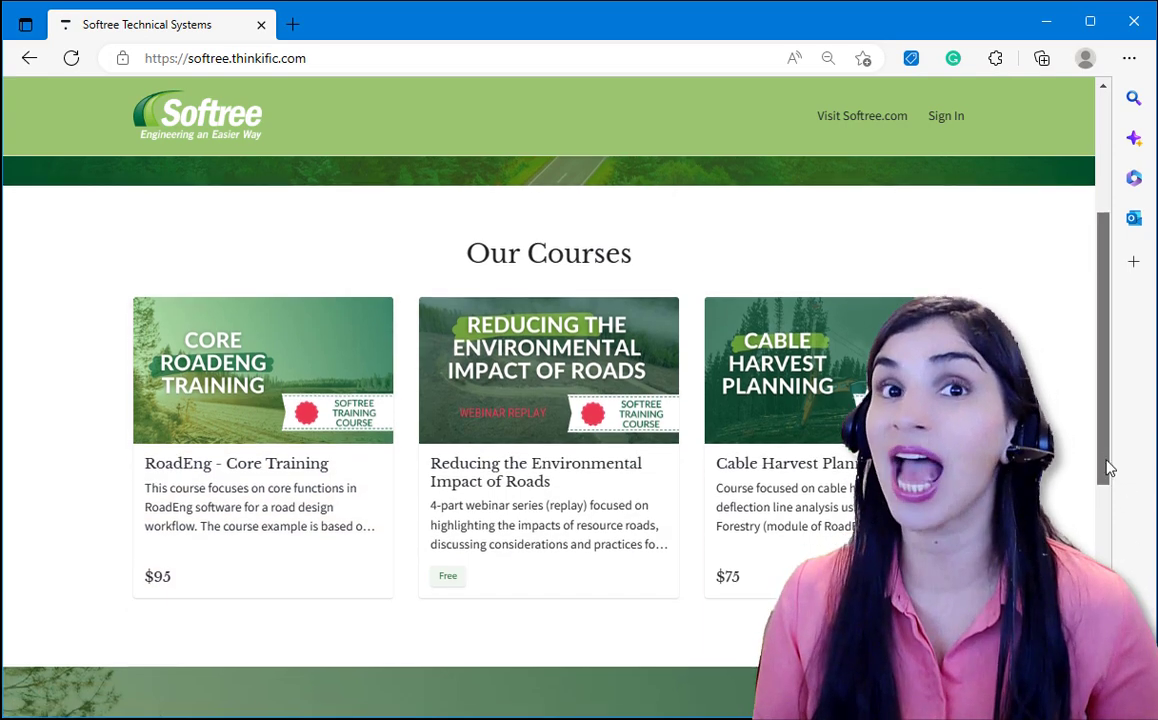
pyautogui.scroll(-3)
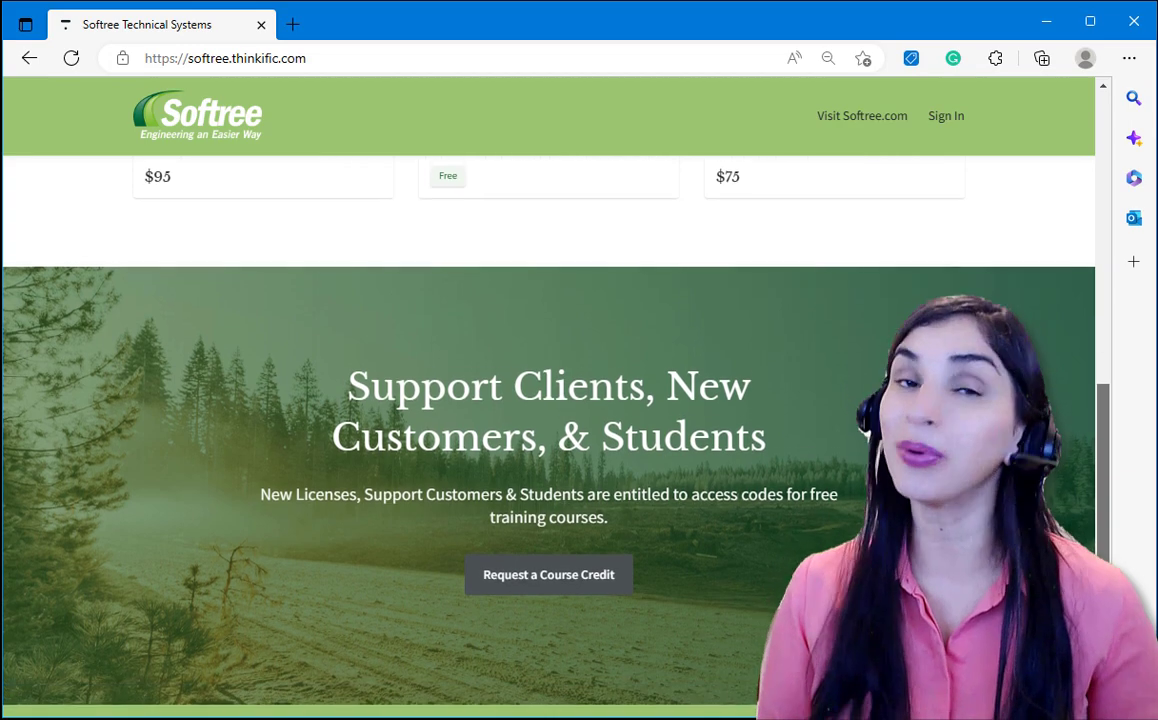
pyautogui.scroll(-3)
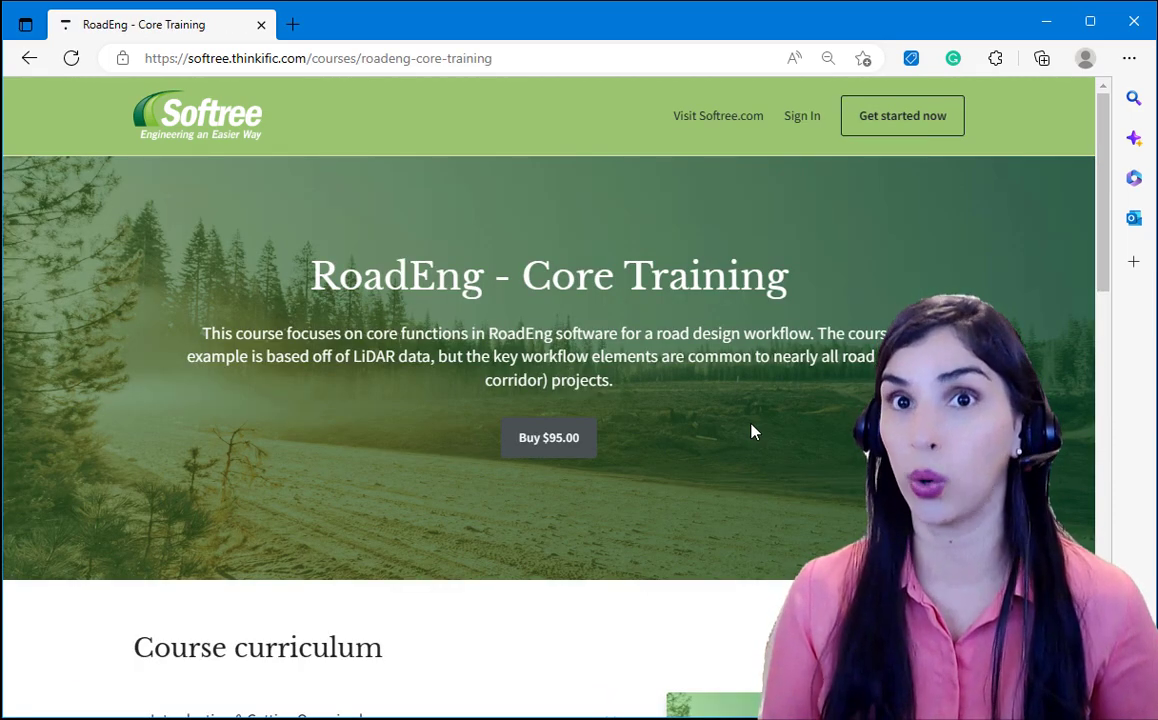
pyautogui.scroll(-3)
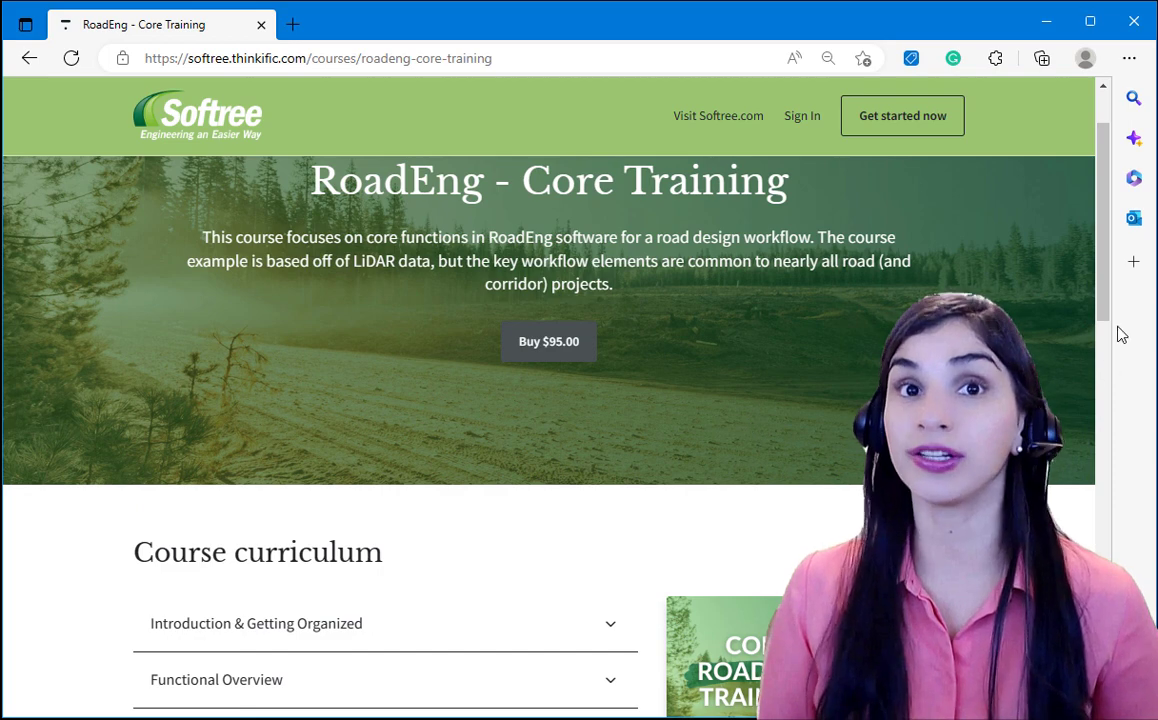
pyautogui.scroll(-3)
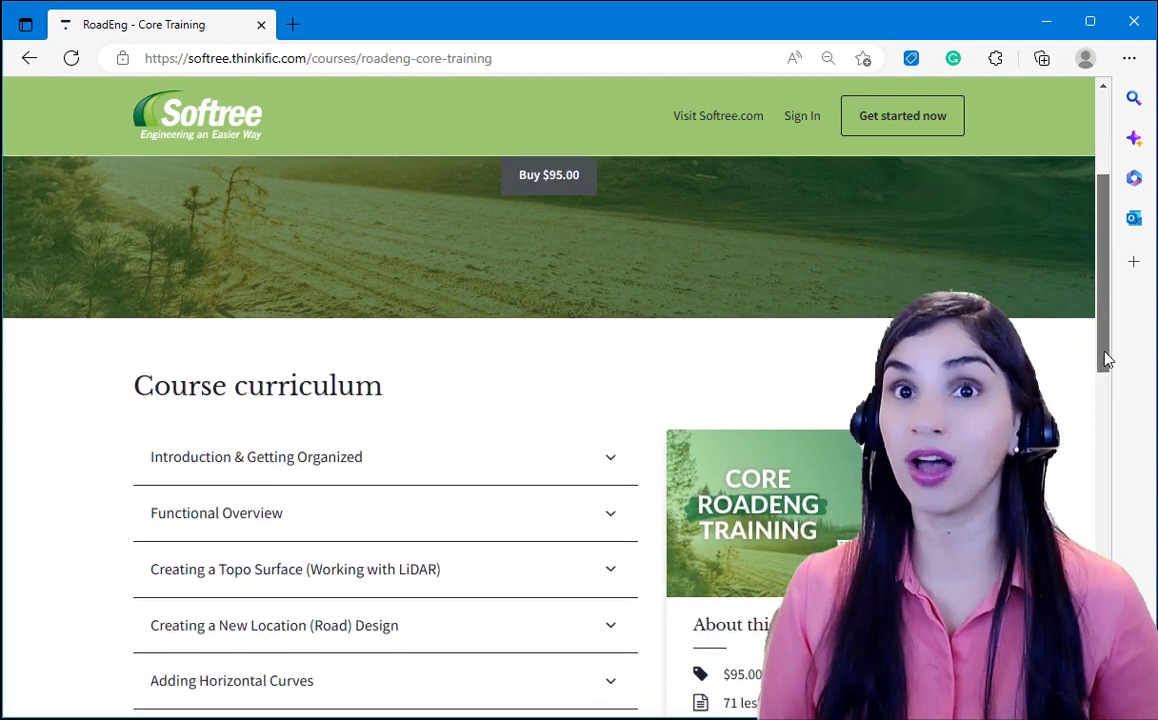
pyautogui.scroll(-3)
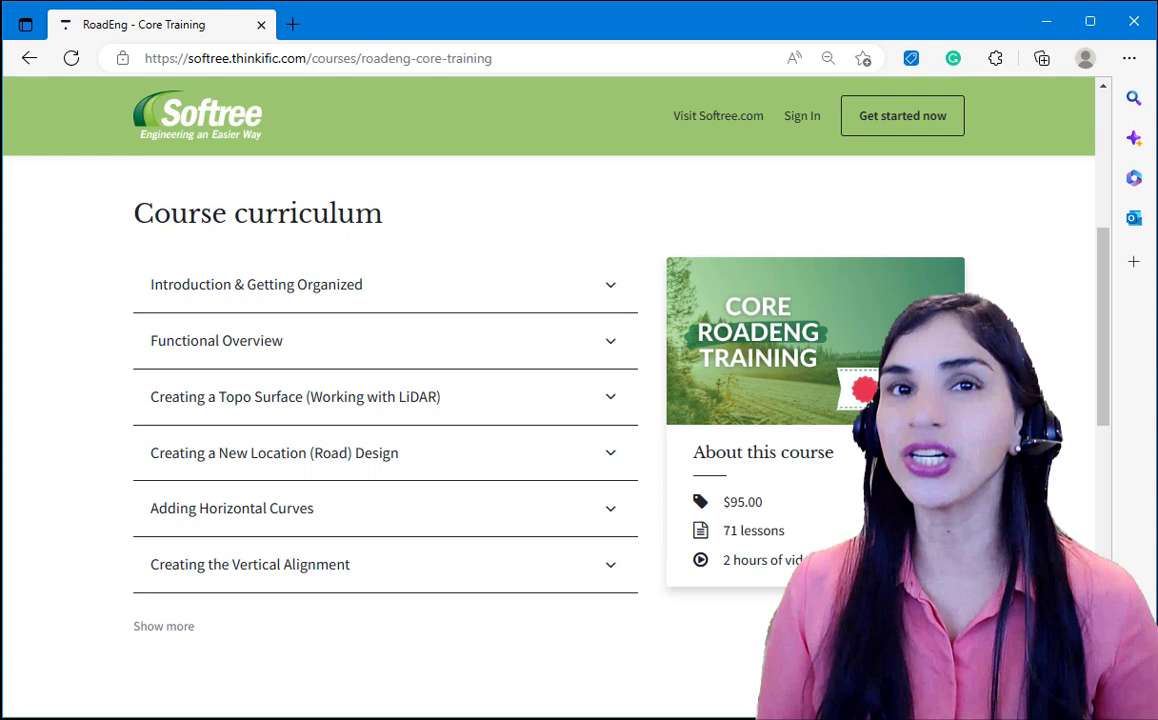
pyautogui.moveTo(792, 544)
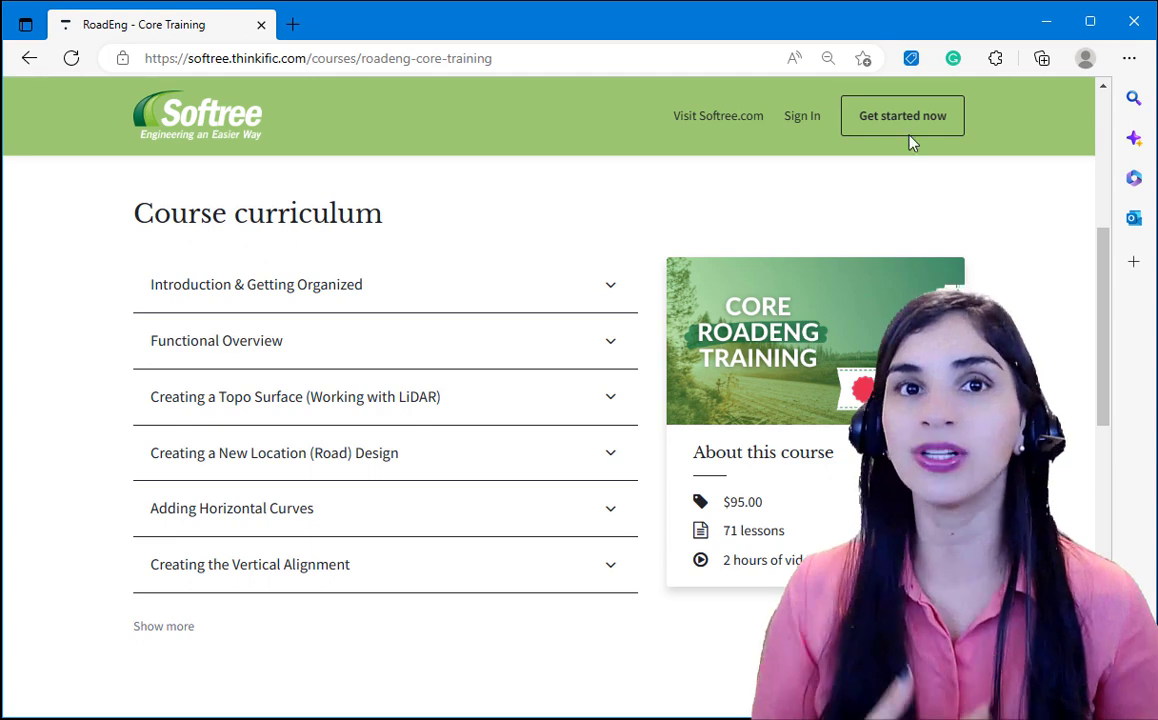
# - Start the student preview and open the 'Video: Adding Horizontal Curves' lesson from the sidebar
pyautogui.click(900, 114)
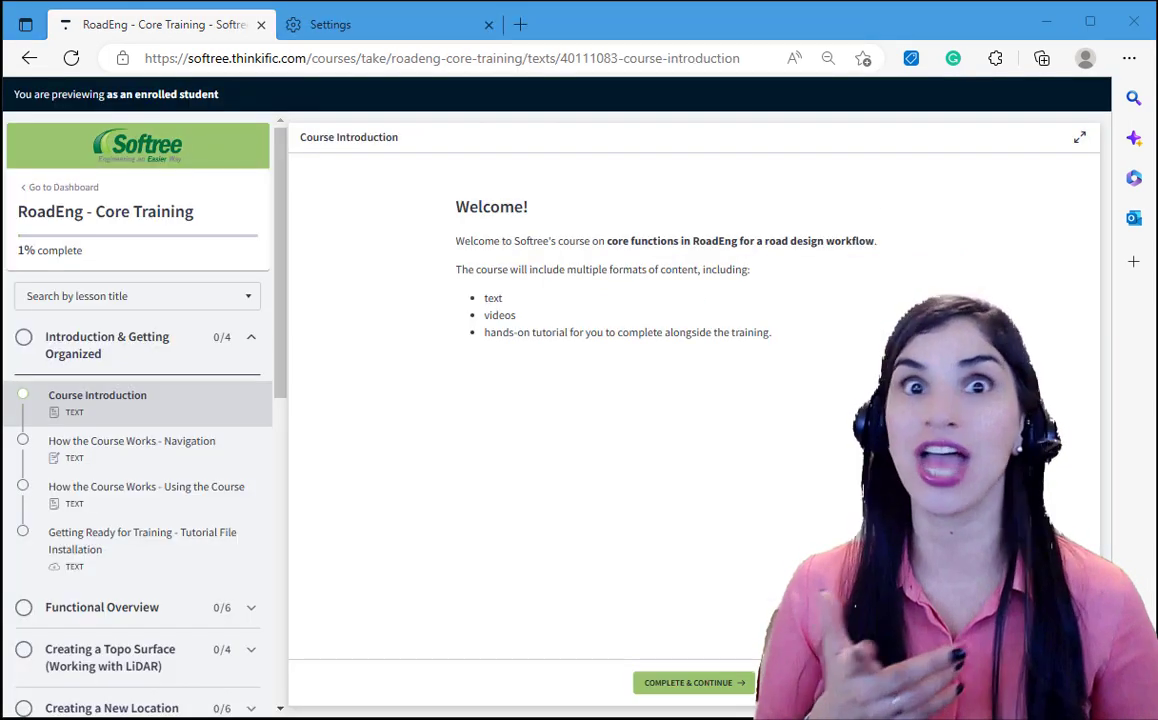
pyautogui.moveTo(188, 448)
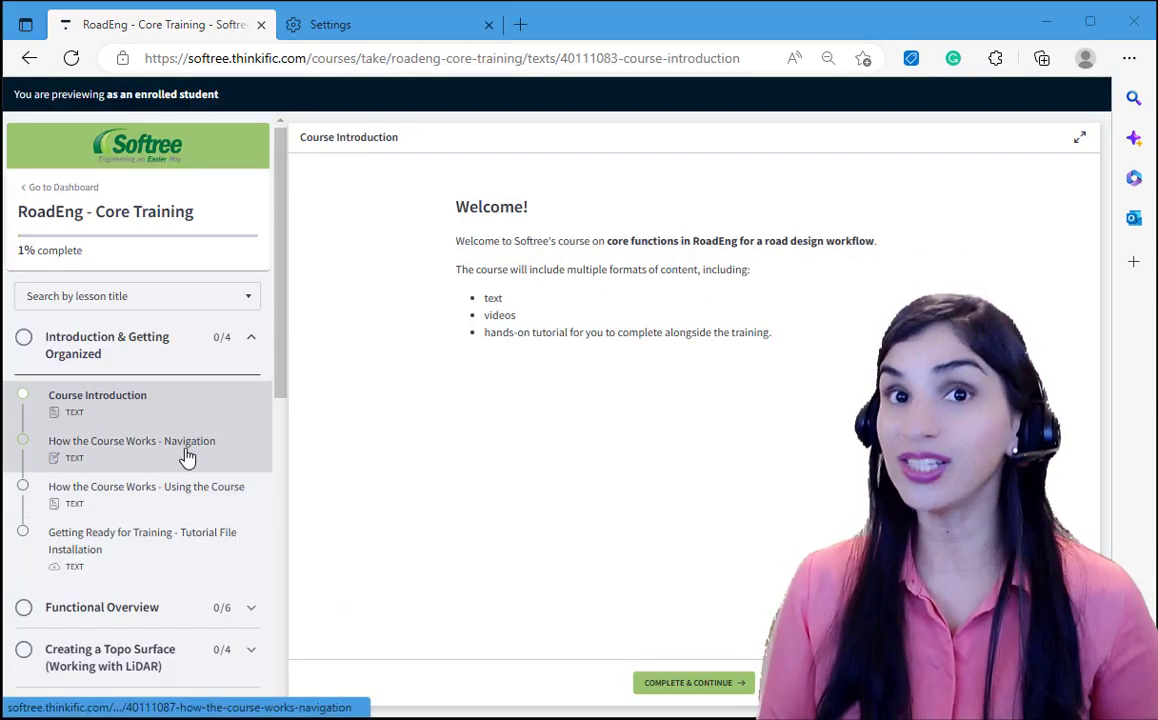
pyautogui.scroll(-3)
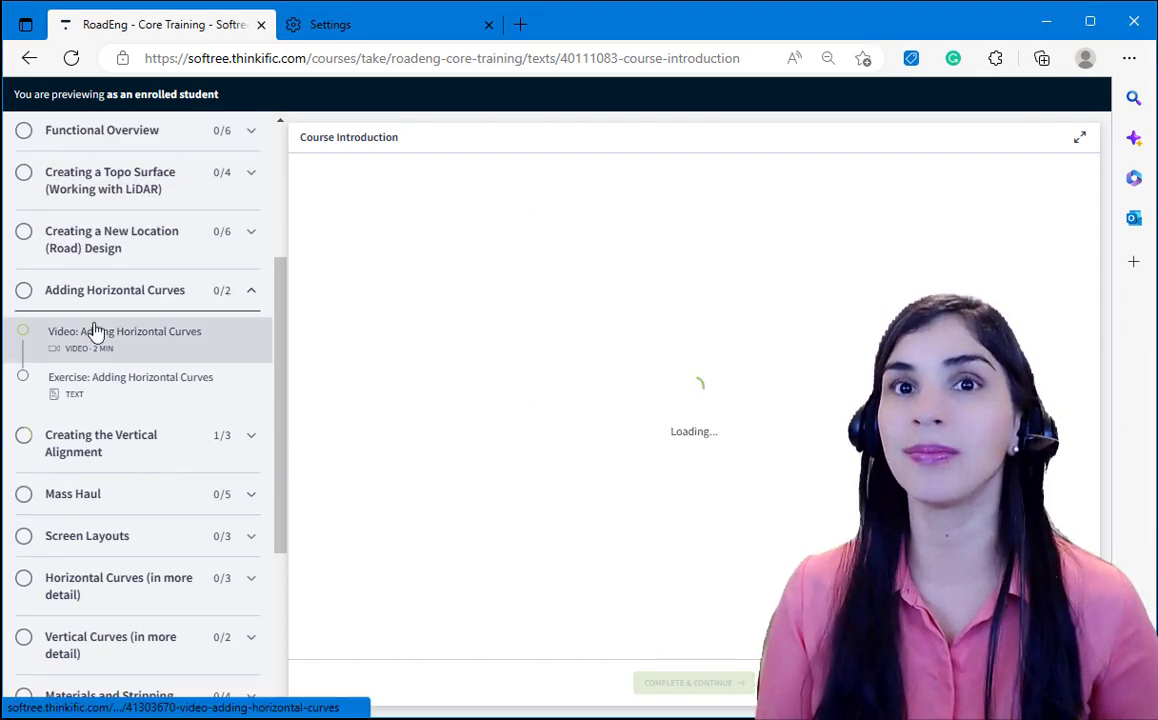
pyautogui.click(124, 332)
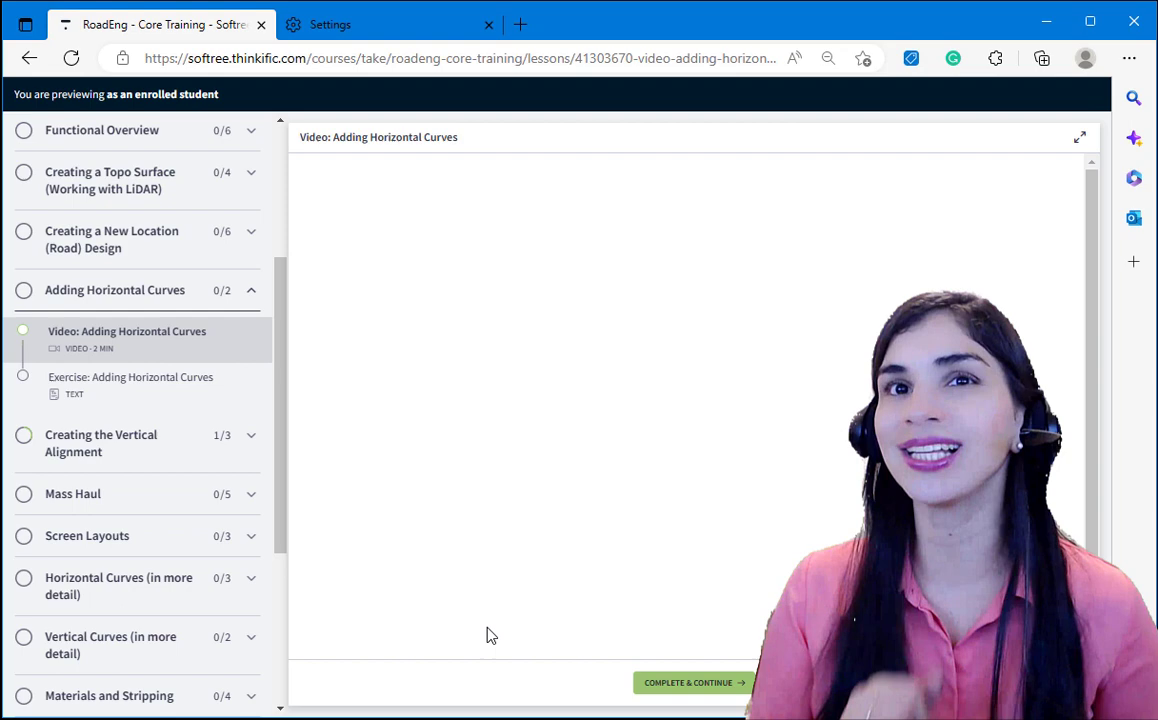